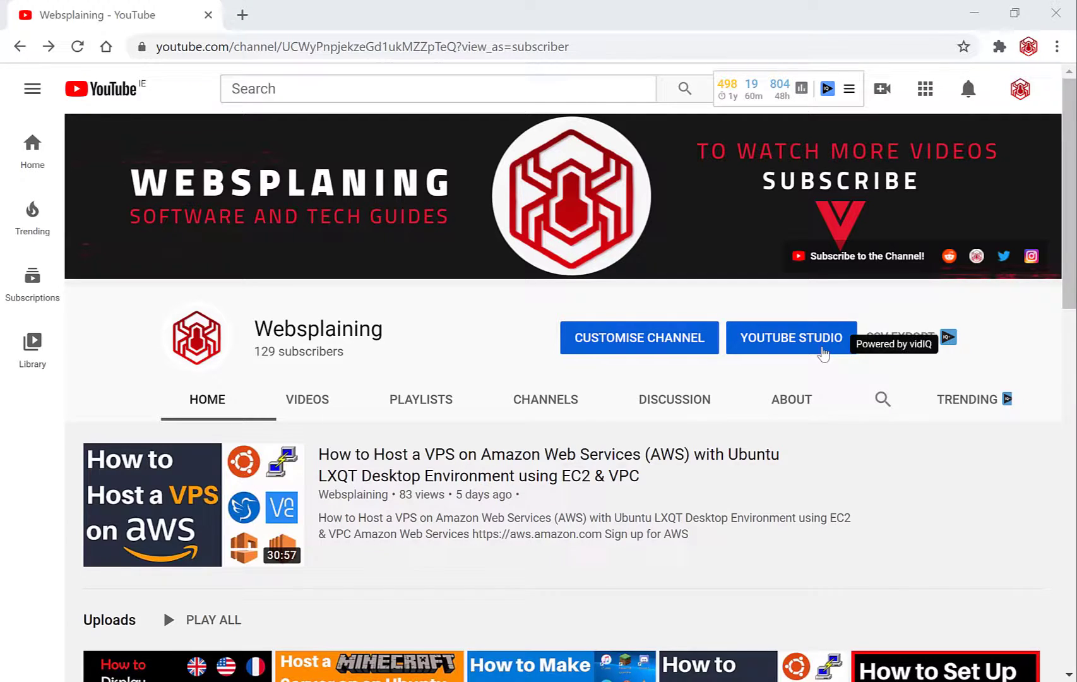
- Switch from the public channel page to the Websplaining channel's Studio dashboard
{"action": "left_click", "coordinate": [790, 337]}
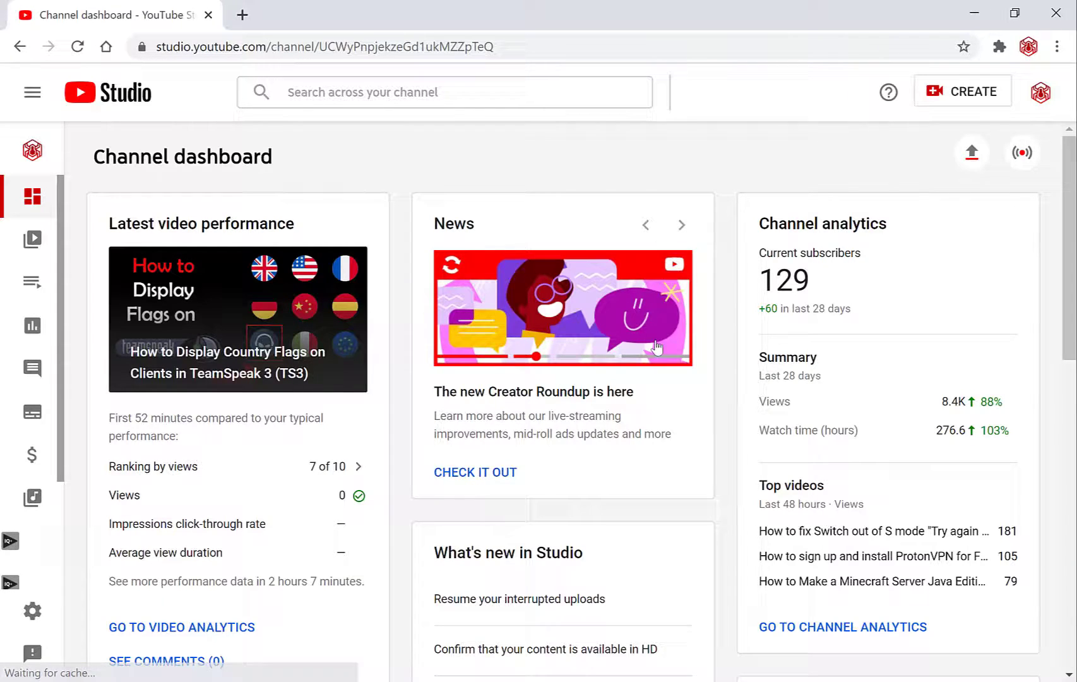
{"action": "mouse_move", "coordinate": [32, 239]}
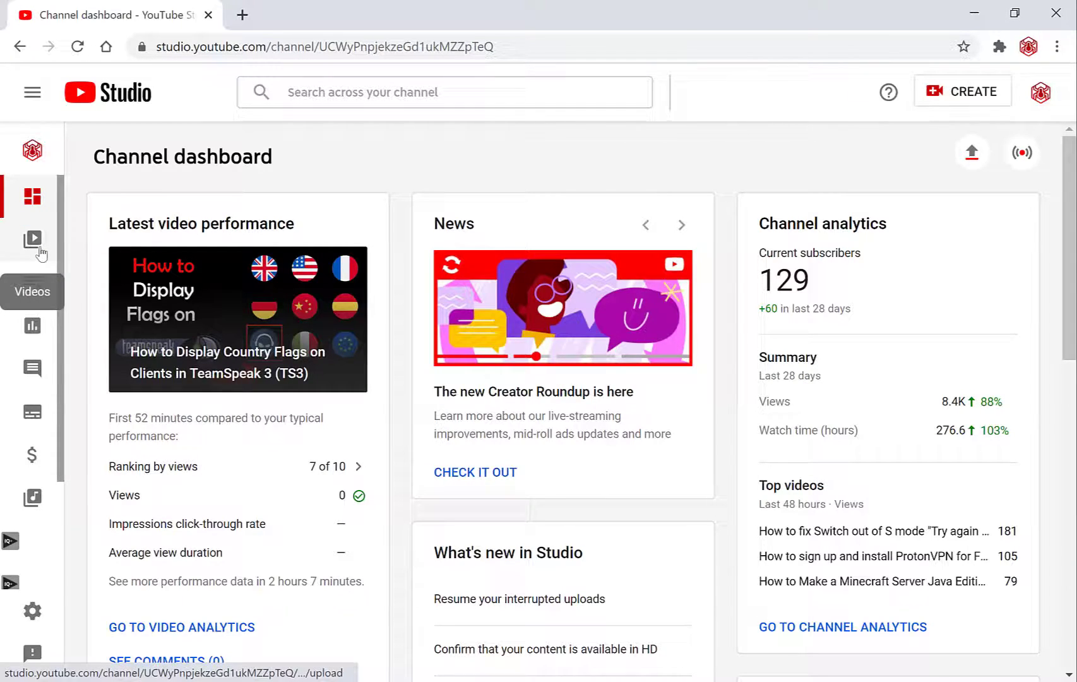
- Show the channel's uploaded videos list from the sidebar
{"action": "left_click", "coordinate": [32, 240]}
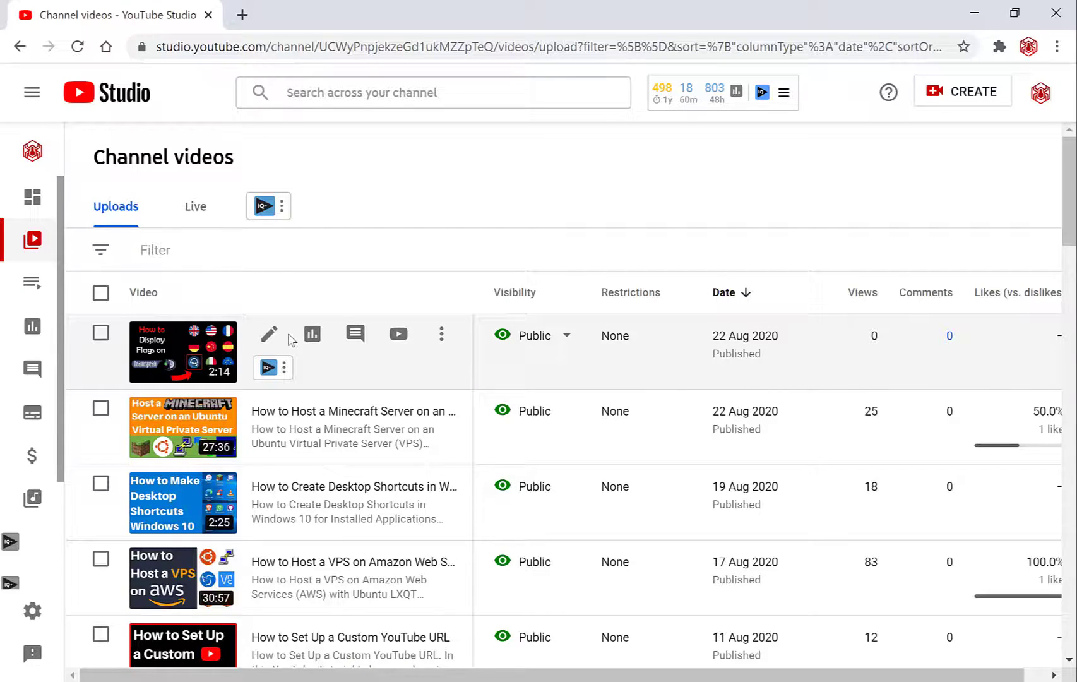
{"action": "mouse_move", "coordinate": [269, 334]}
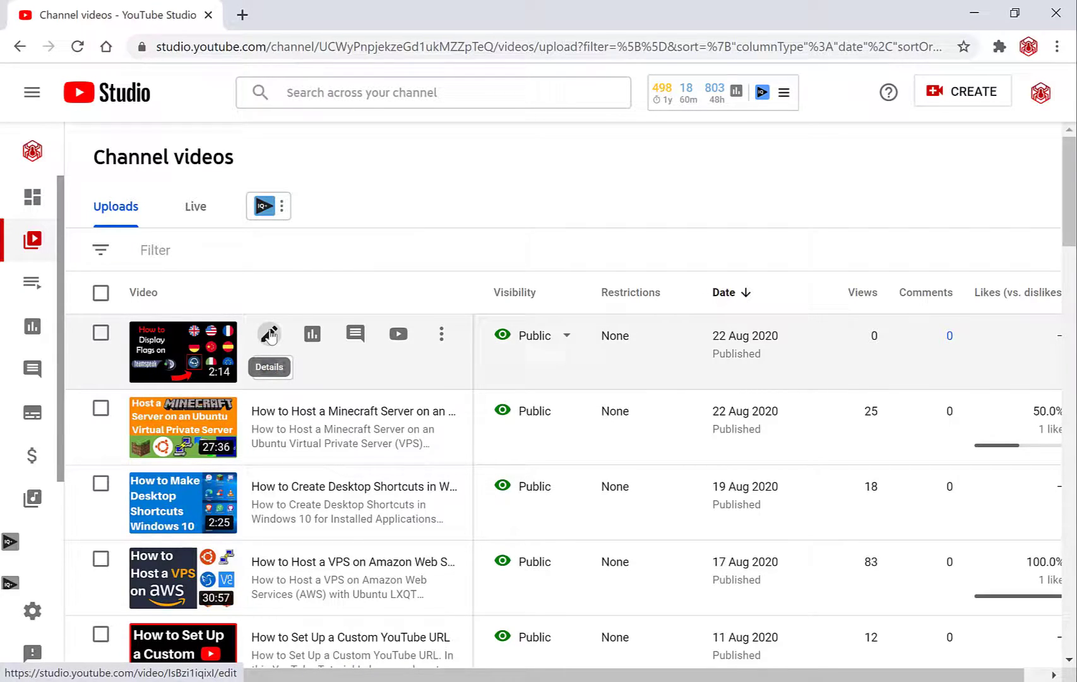
- Reach the End screen section in the TeamSpeak country flags video's details
{"action": "left_click", "coordinate": [269, 334]}
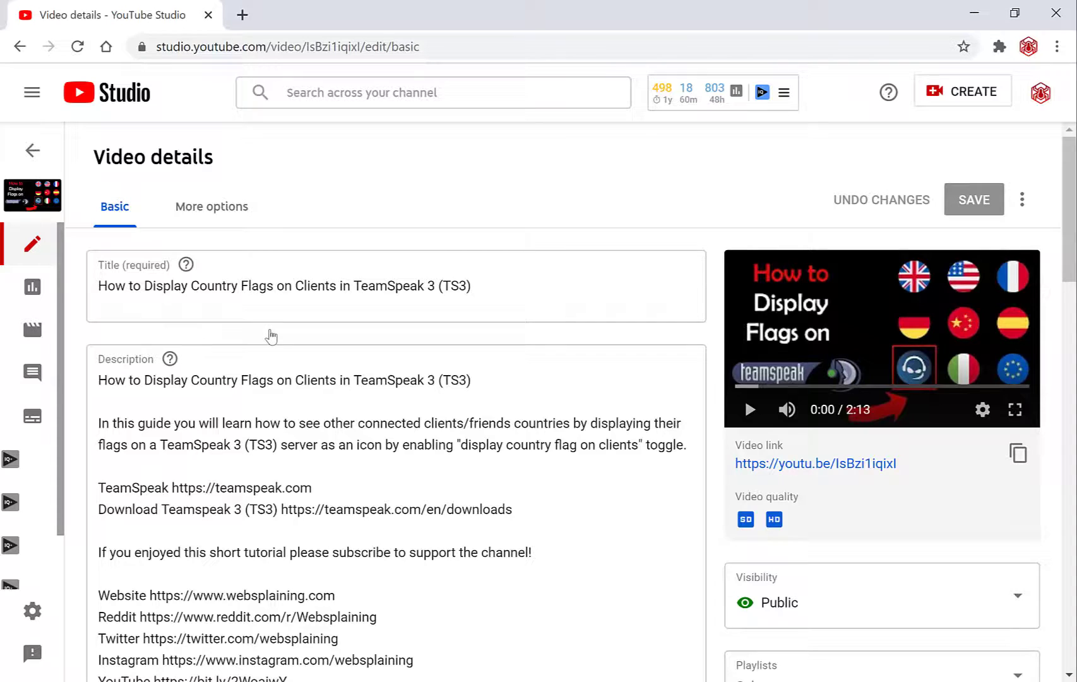
{"action": "scroll", "scroll_direction": "down", "scroll_amount": 3}
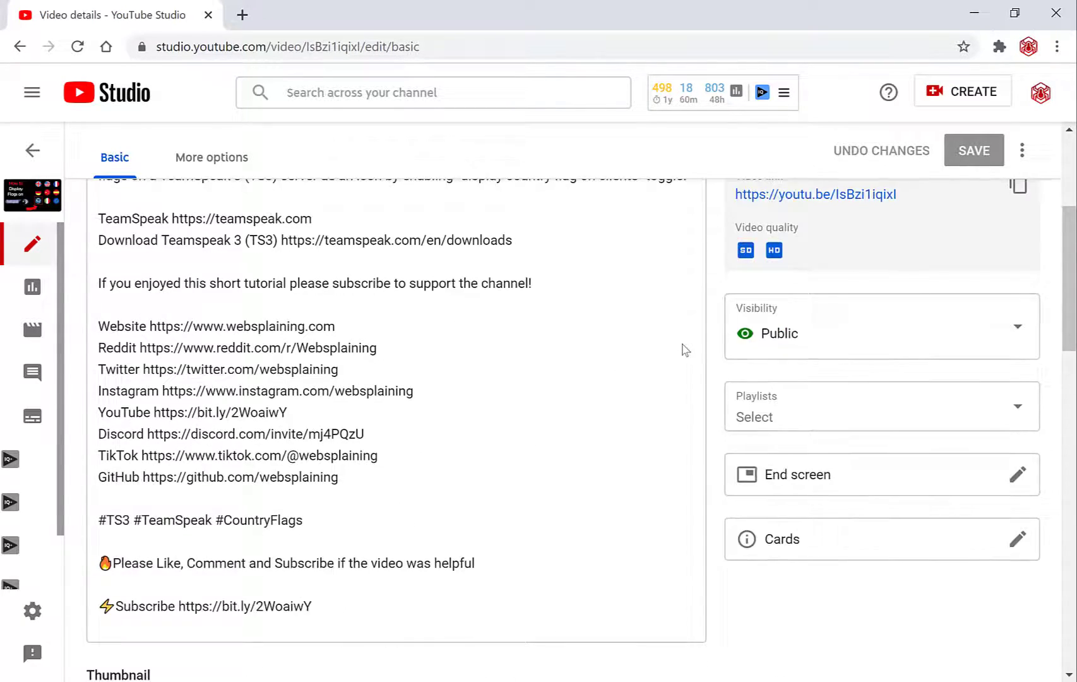
{"action": "scroll", "scroll_direction": "down", "scroll_amount": 3}
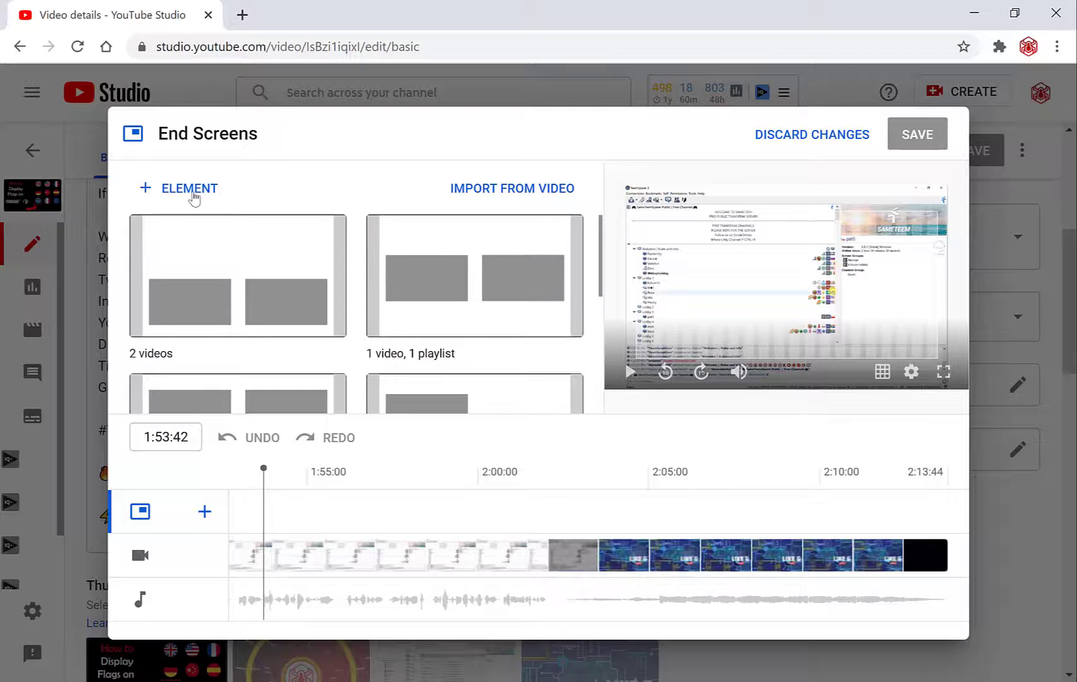
{"action": "left_click", "coordinate": [188, 187]}
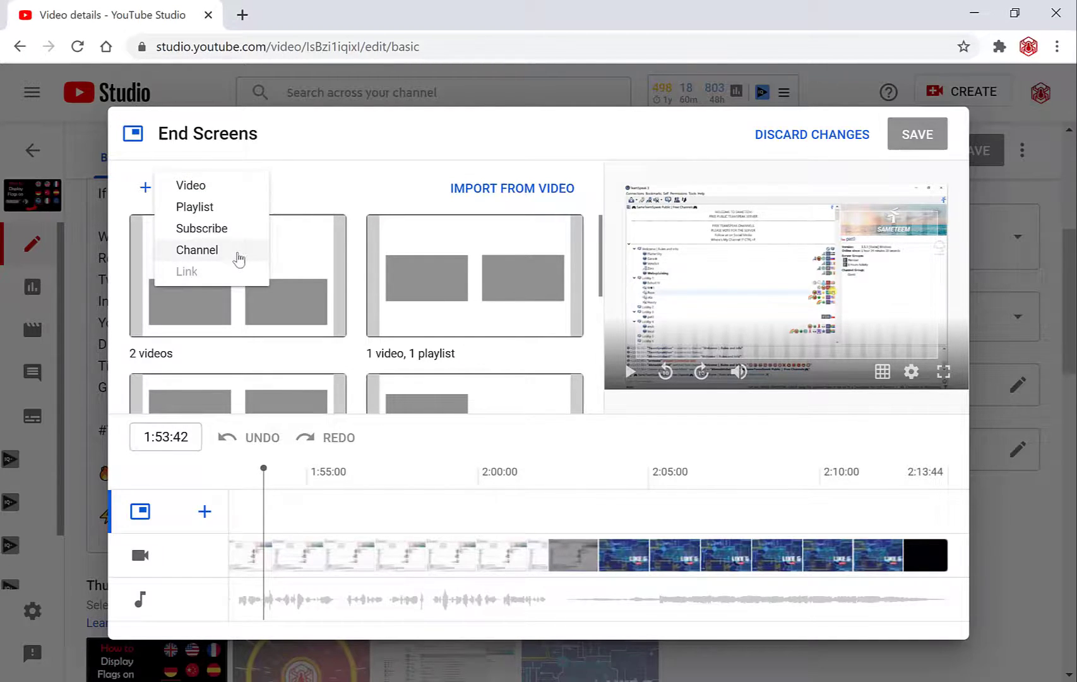
{"action": "mouse_move", "coordinate": [186, 271]}
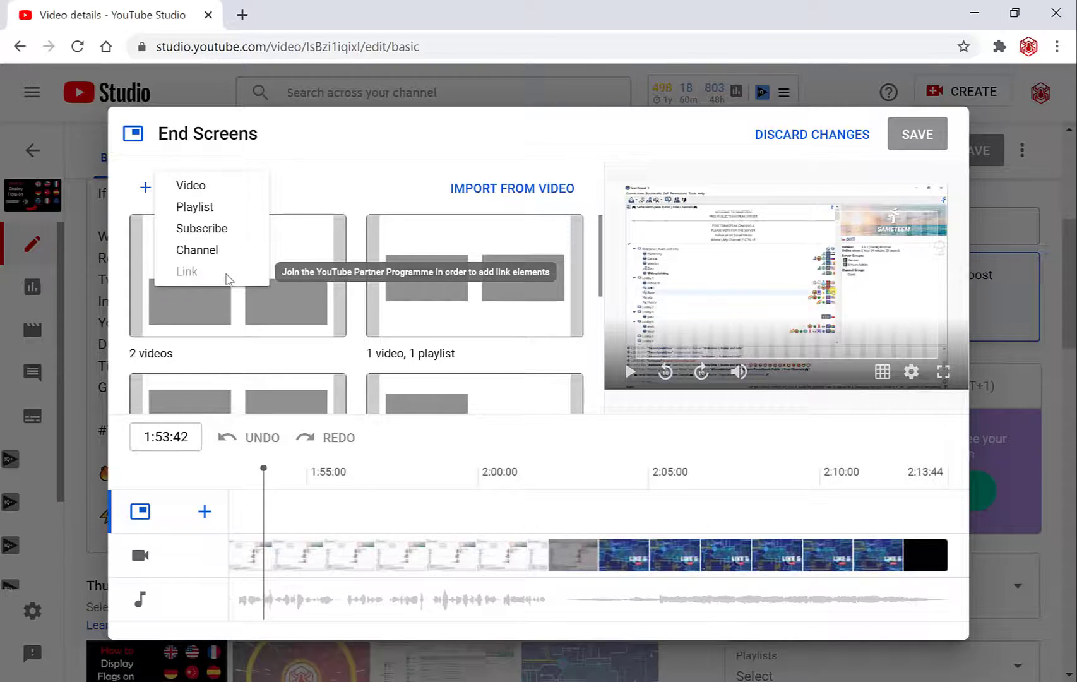
{"action": "mouse_move", "coordinate": [307, 206]}
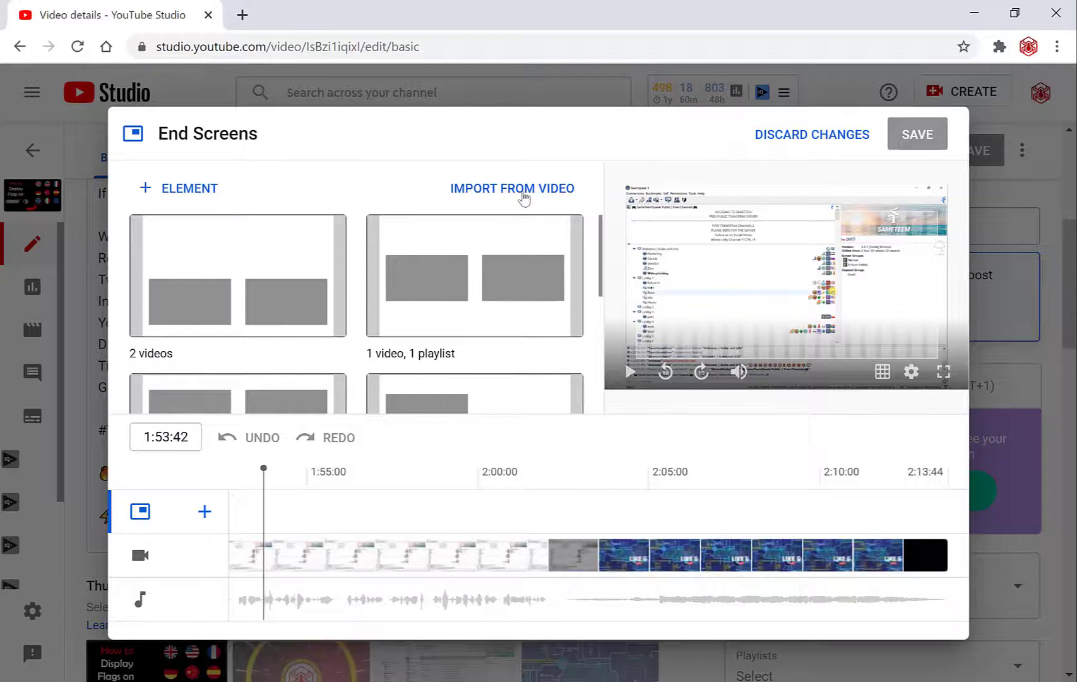
{"action": "left_click", "coordinate": [512, 188]}
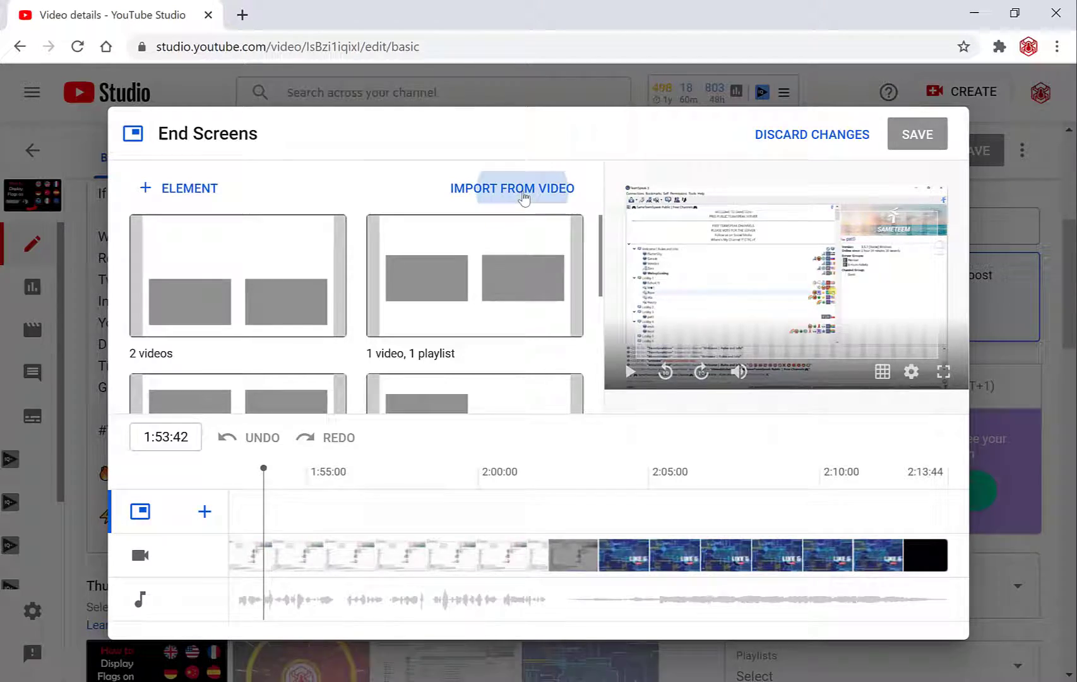
- Start importing end screen elements, targeting the custom YouTube URL video as source
{"action": "left_click", "coordinate": [511, 188]}
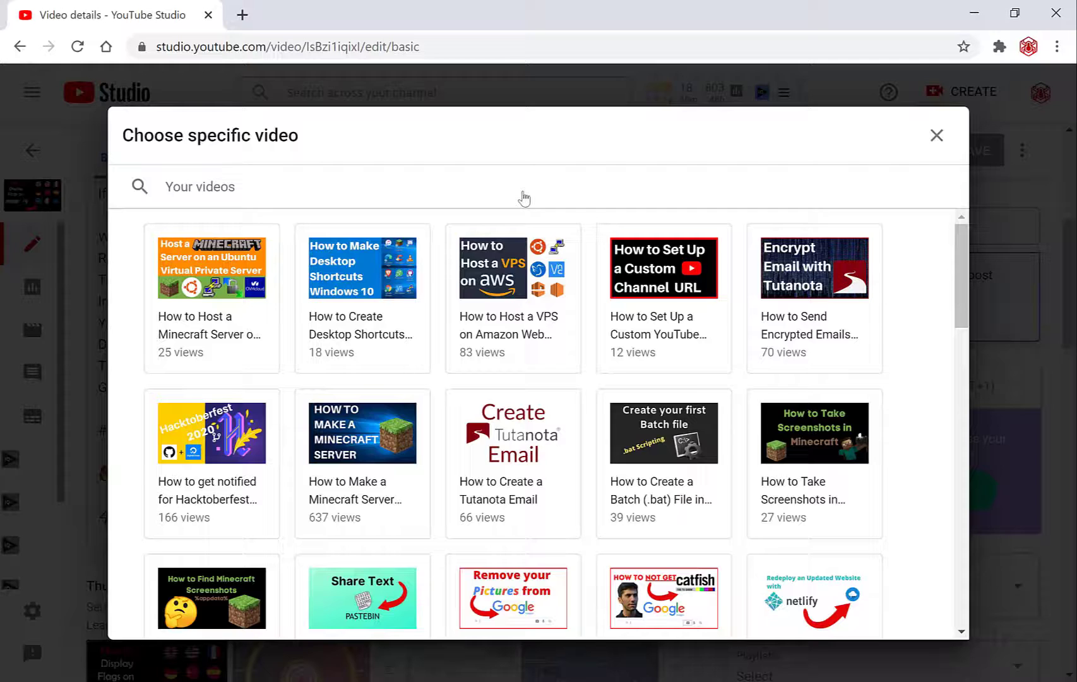
{"action": "left_click", "coordinate": [663, 300]}
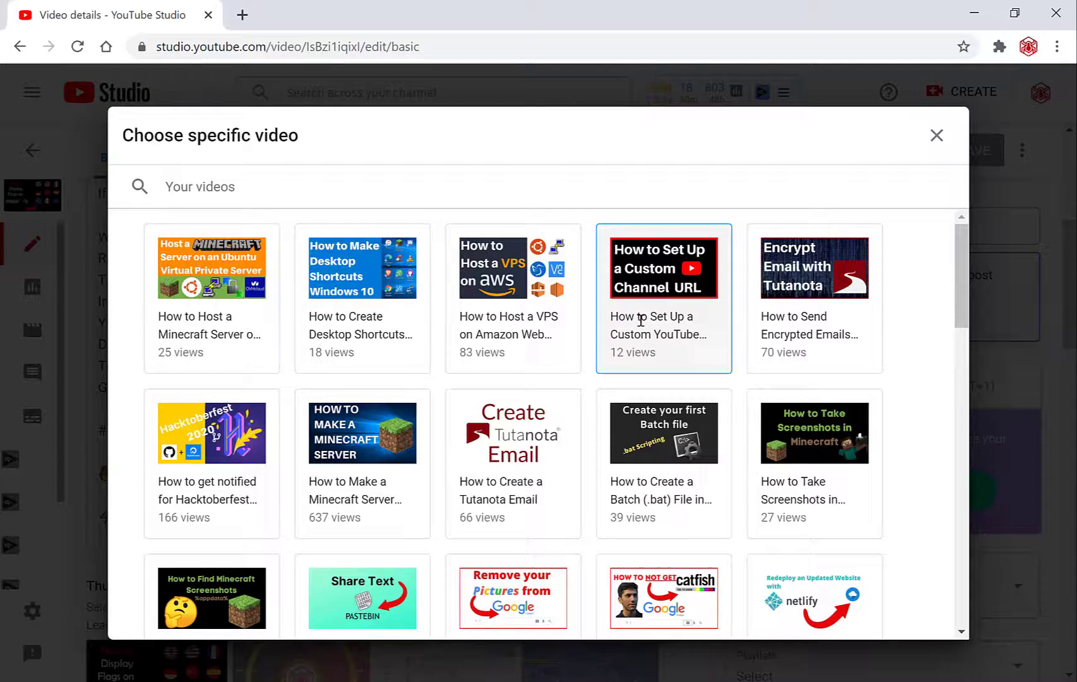
- Import the three elements and set the video element to Most recent upload
{"action": "left_click", "coordinate": [661, 267]}
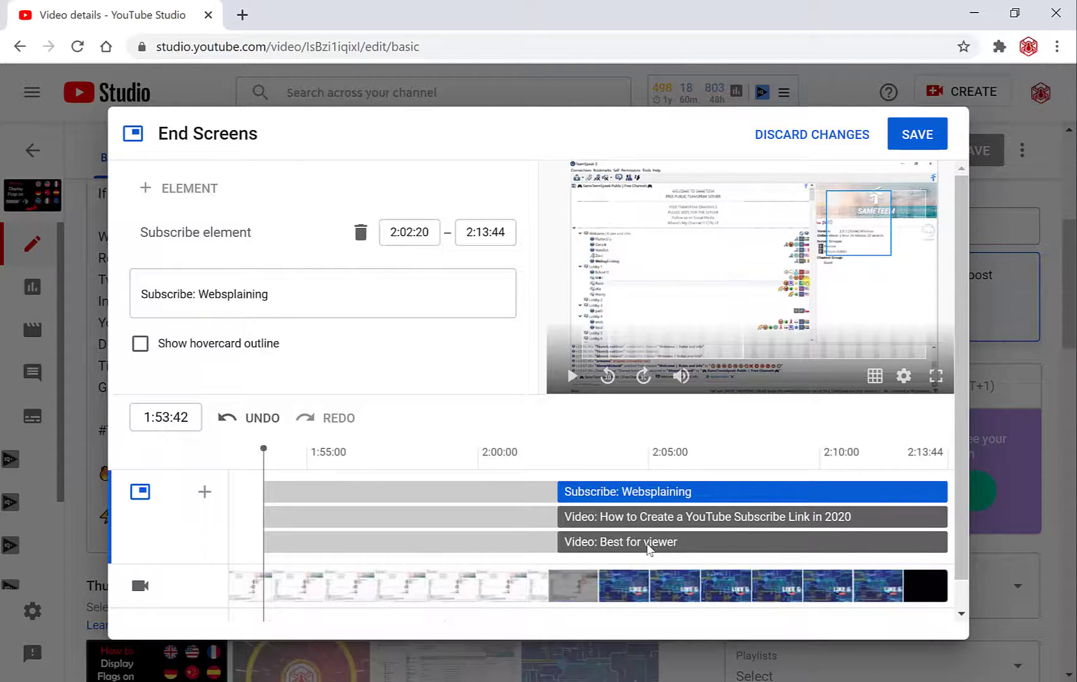
{"action": "mouse_move", "coordinate": [644, 471]}
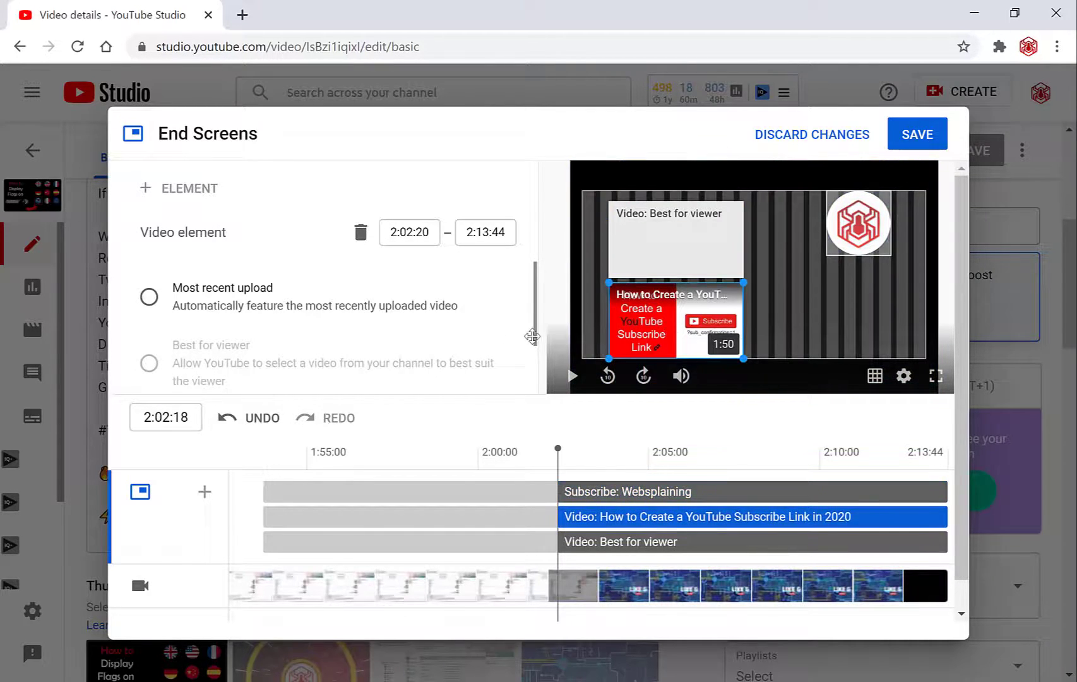
{"action": "mouse_move", "coordinate": [251, 351]}
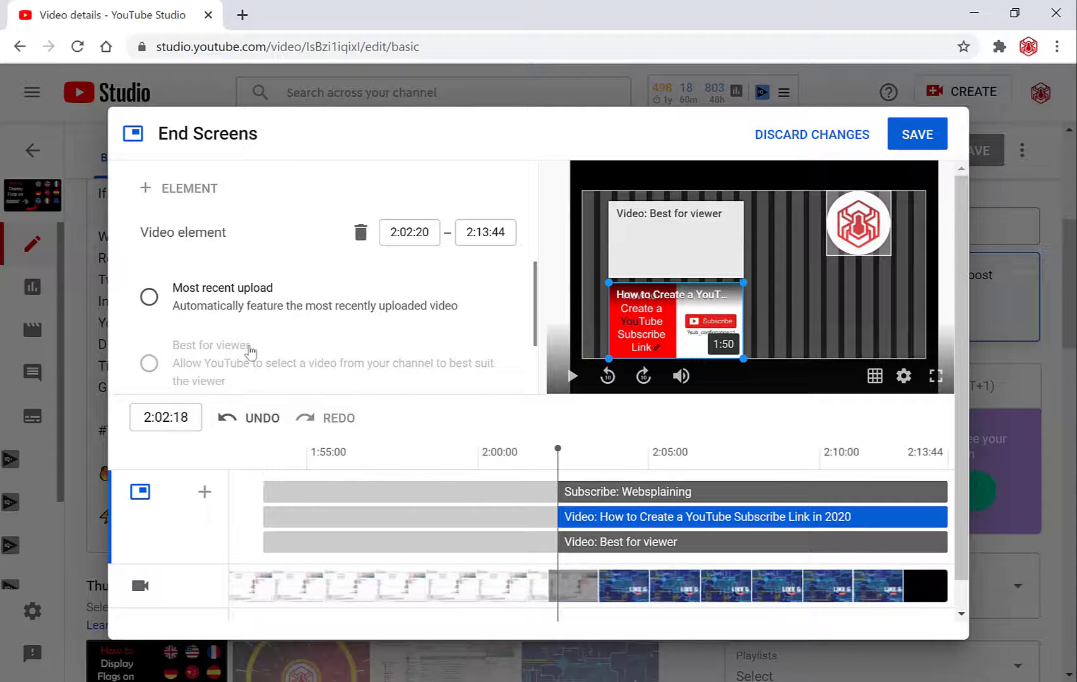
{"action": "left_click", "coordinate": [149, 297]}
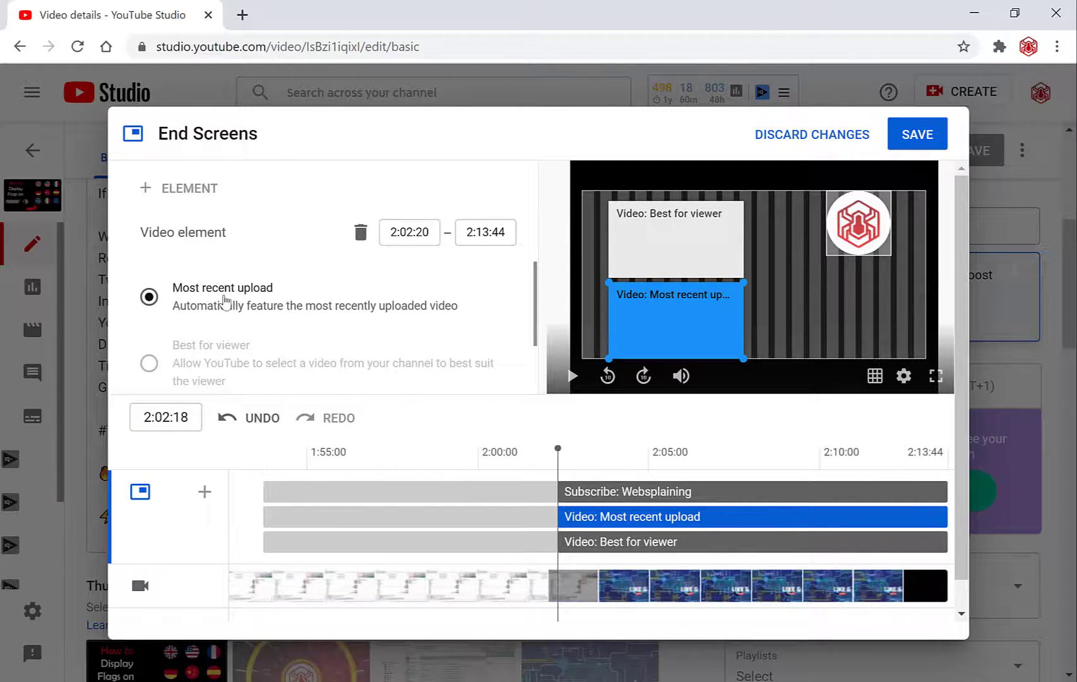